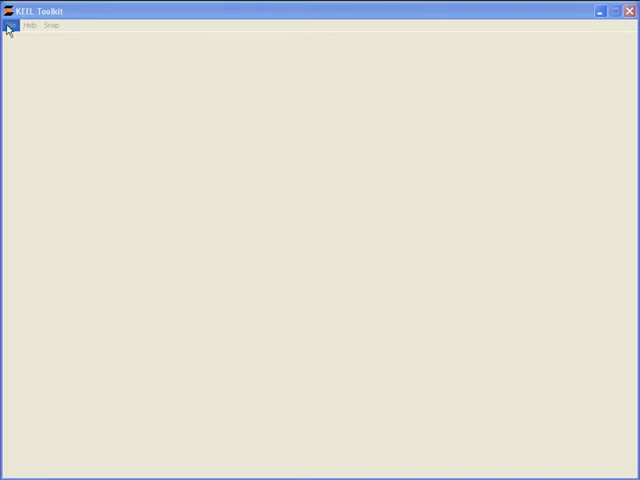
Step: Create a new blank design and save it as demo.xml in C:\Temp
click(11, 25)
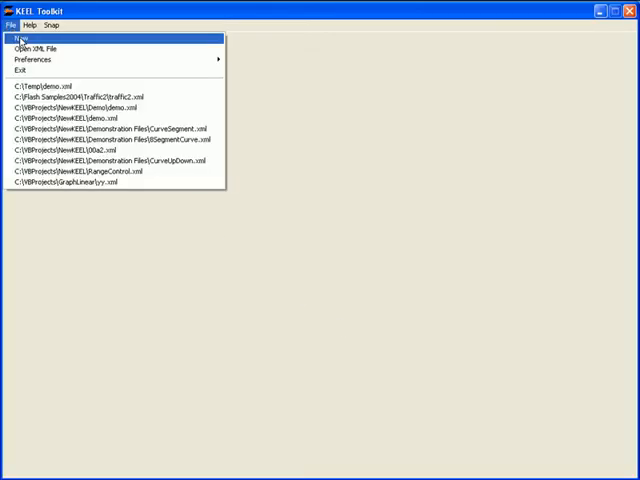
click(22, 37)
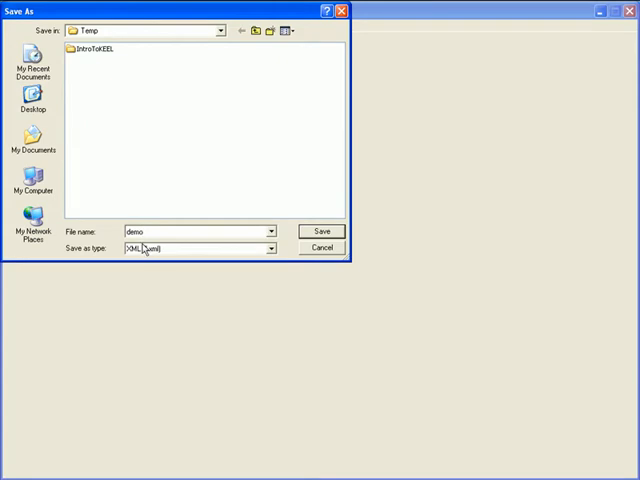
click(321, 231)
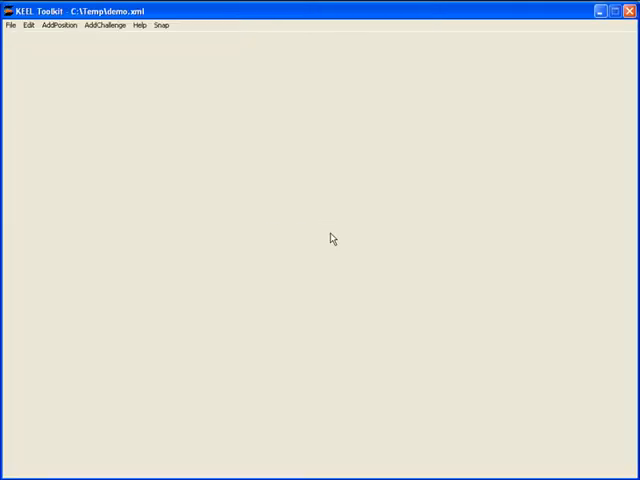
mouse_move(117, 80)
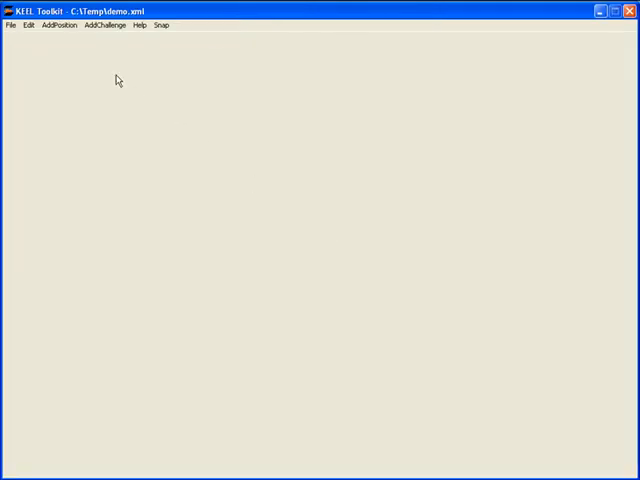
Step: Add Action 1 at importance 100, then Action 2 at importance 70 via AddPosition
click(58, 25)
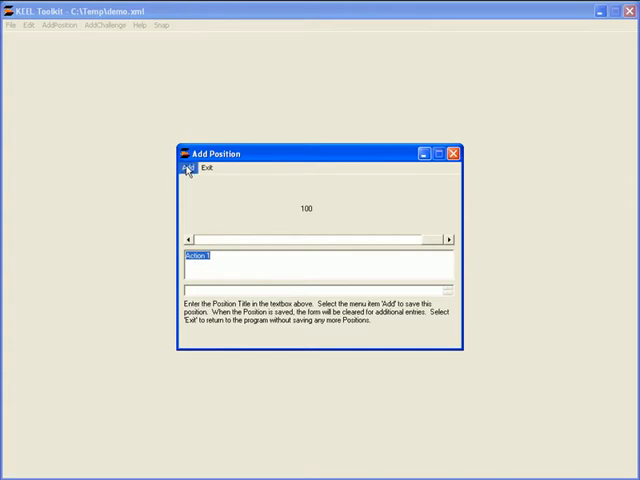
click(189, 168)
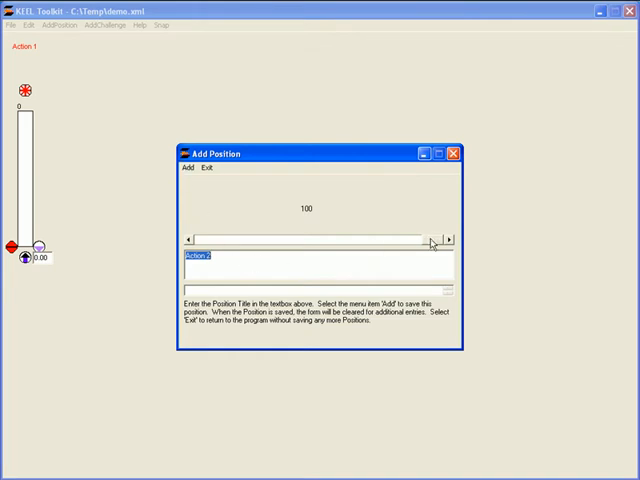
drag(432, 238, 390, 238)
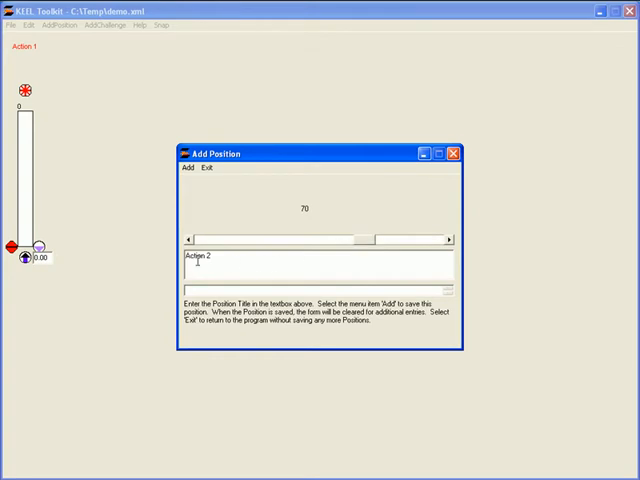
mouse_move(194, 185)
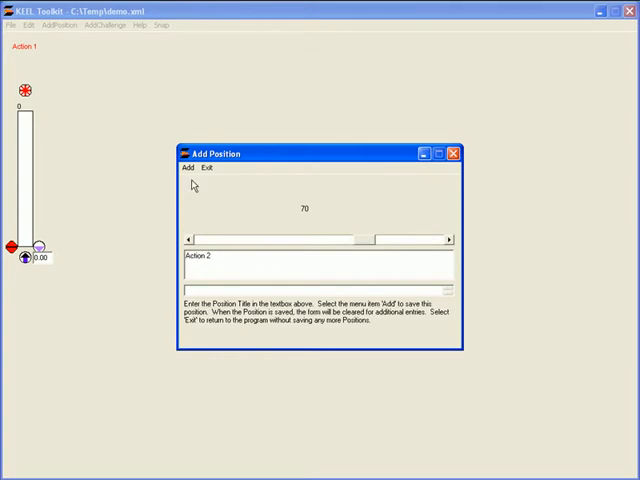
click(185, 168)
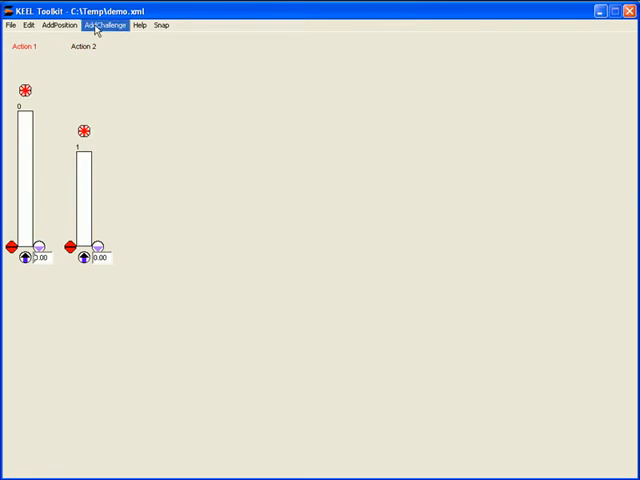
Step: Add three supporting challenges to Action 1 via AddChallenge
click(103, 25)
text(Sup 1 Action 1)
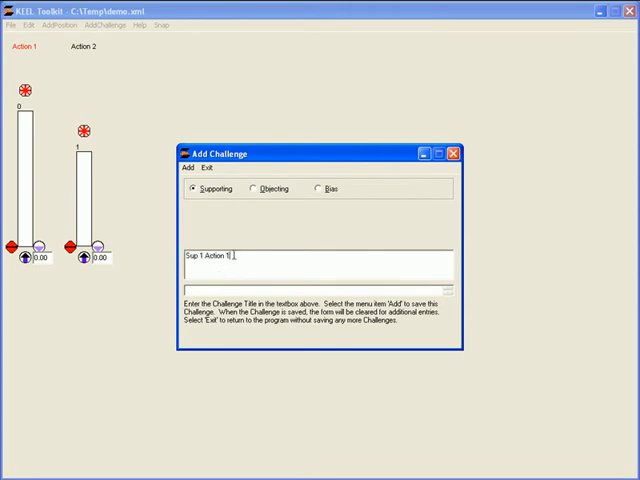
click(188, 168)
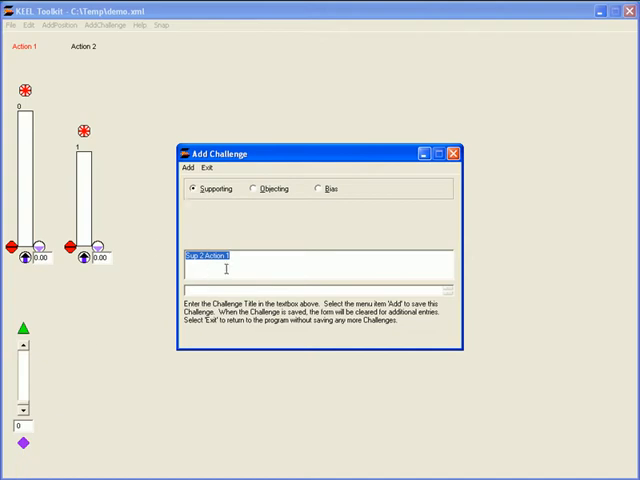
click(187, 168)
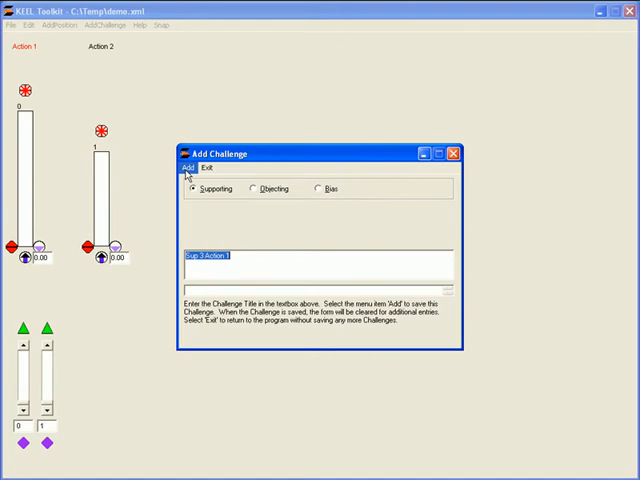
click(186, 168)
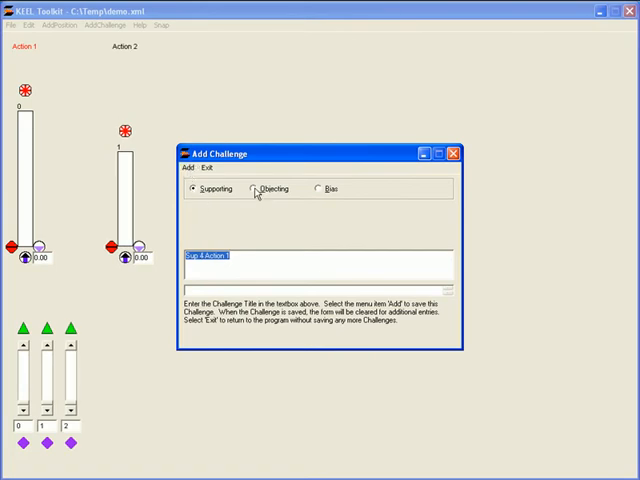
Step: Add Action 1's objecting challenges and test an objecting and a supporting slider
click(254, 189)
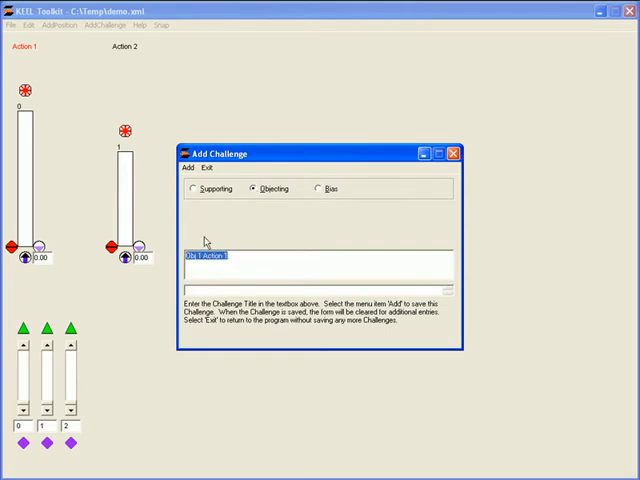
click(186, 168)
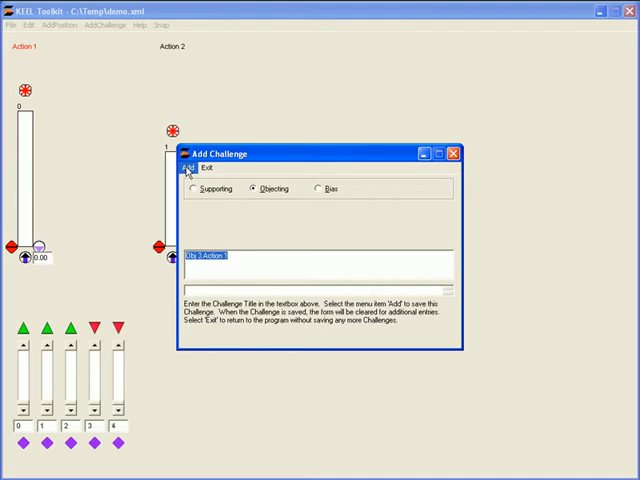
click(187, 168)
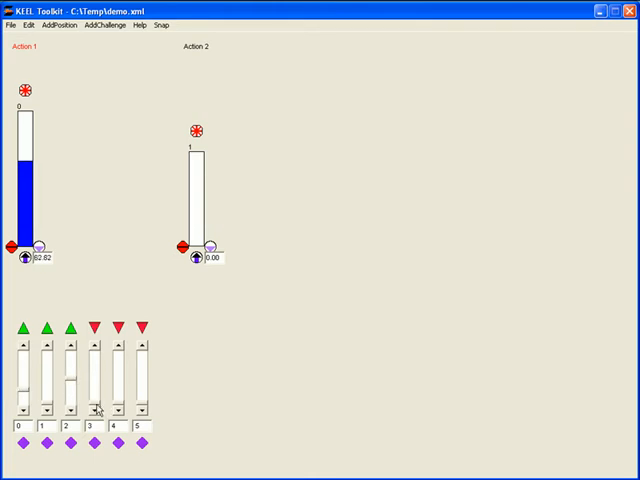
drag(90, 370, 90, 398)
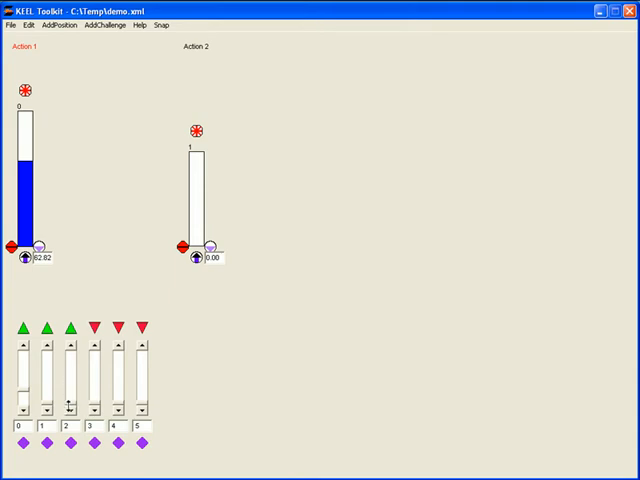
drag(24, 355, 24, 405)
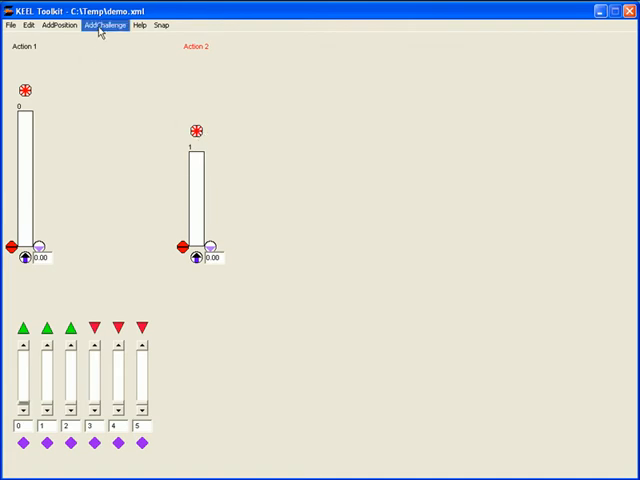
Step: Add two supporting challenges for Action 2, then switch the type to Objecting
click(104, 25)
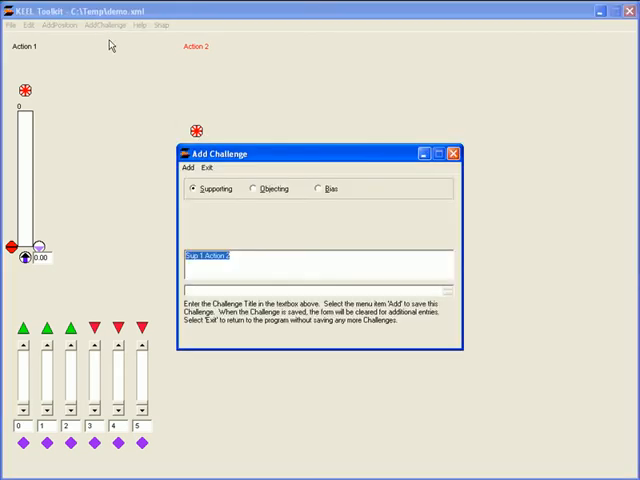
click(185, 167)
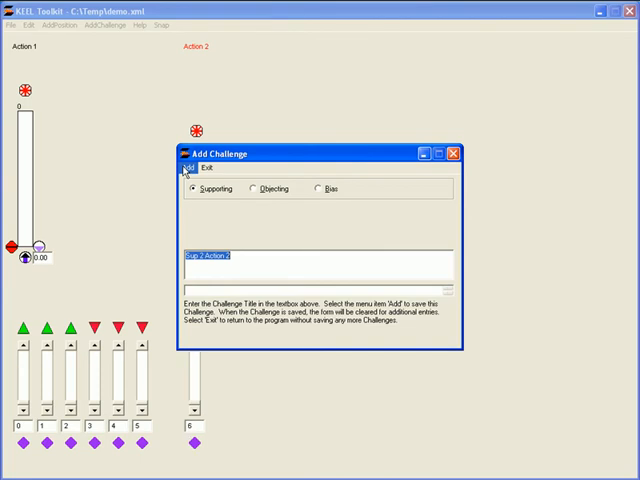
click(185, 168)
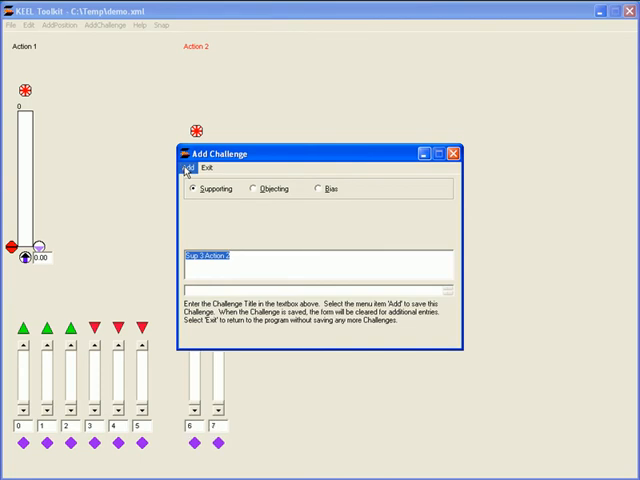
click(258, 189)
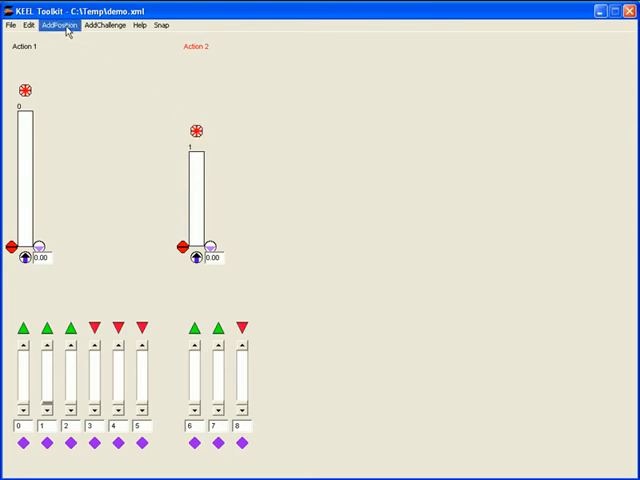
Step: Add Action 3 as a third position
click(60, 26)
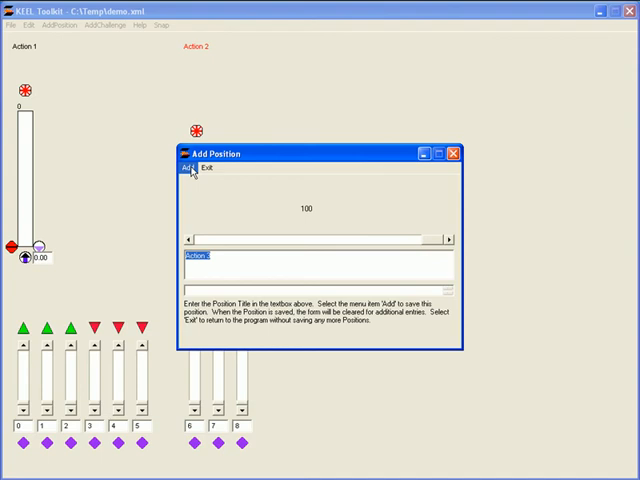
click(187, 169)
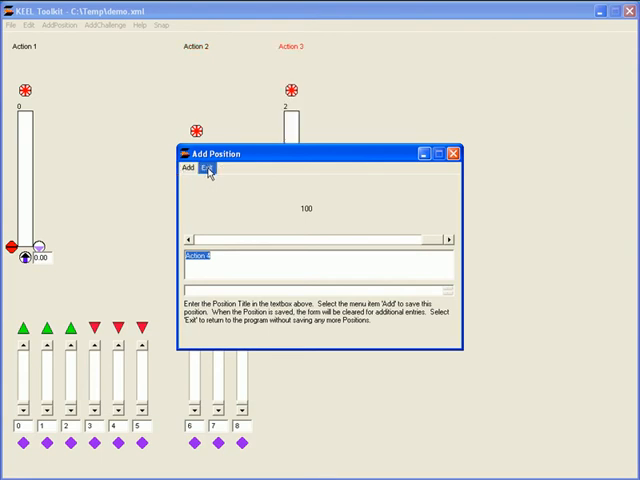
click(207, 169)
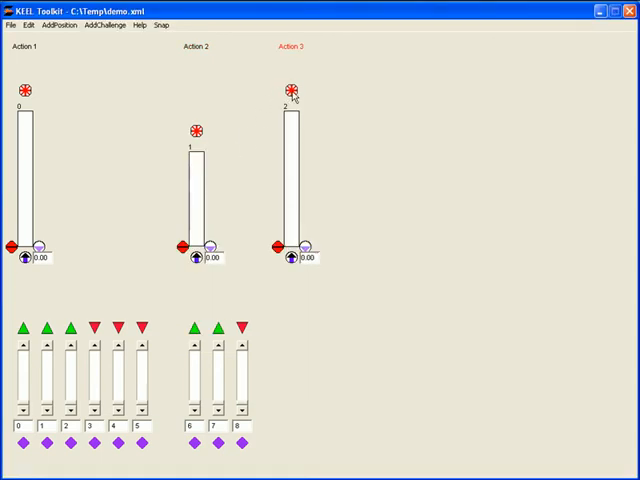
mouse_move(178, 40)
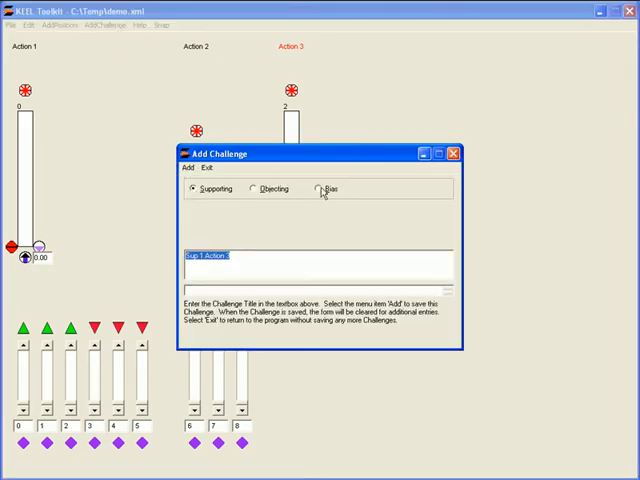
Step: Give Action 3 a bias challenge and the objecting challenge 'Obj 1 Action 3'
click(320, 189)
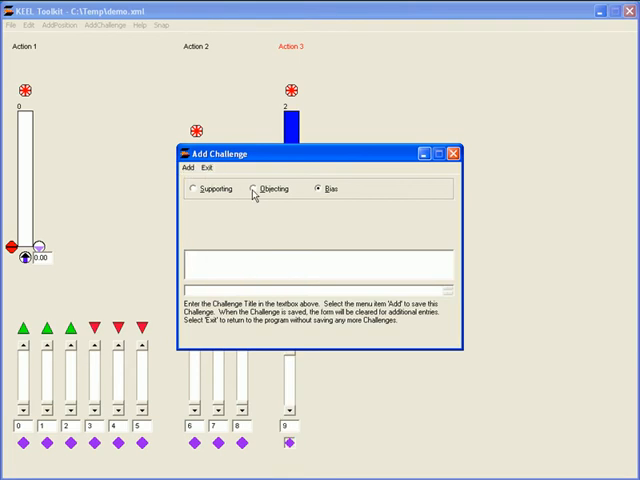
click(257, 189)
text(Obj 1 Action 3)
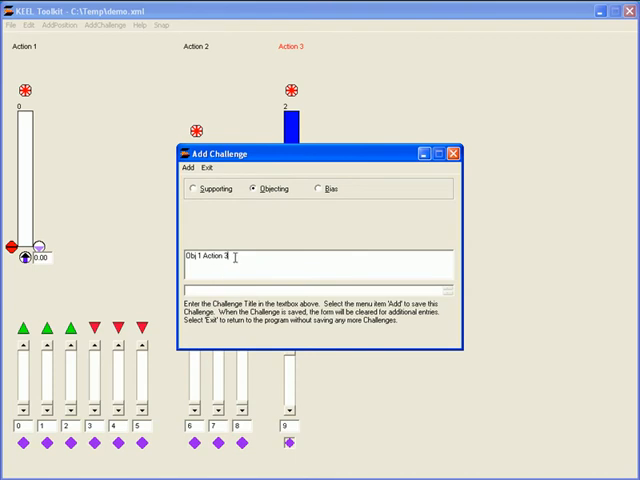
click(186, 168)
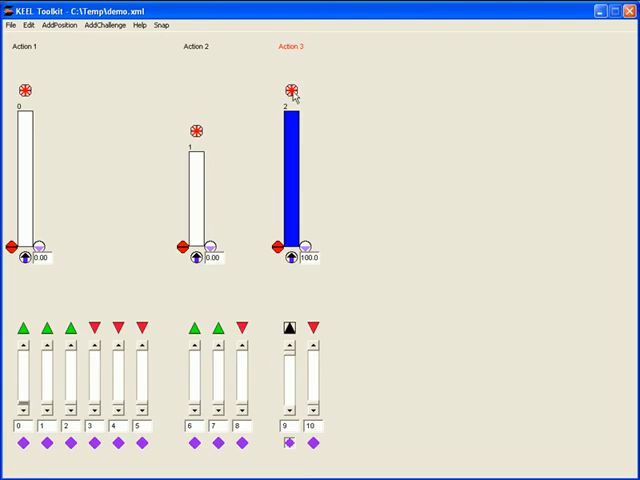
mouse_move(98, 185)
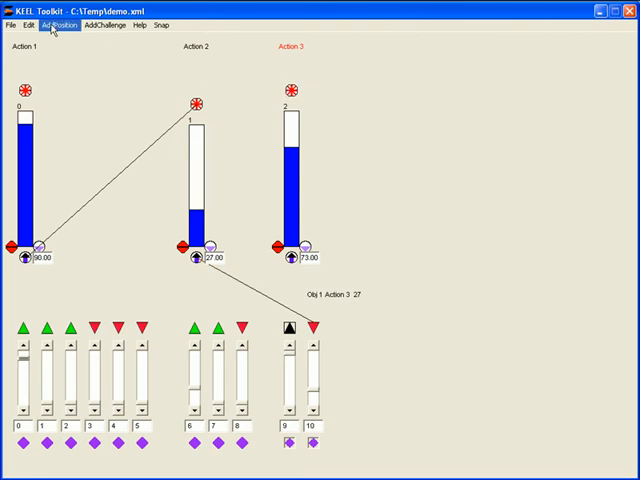
Step: Add Action 4 as a fourth position
click(59, 25)
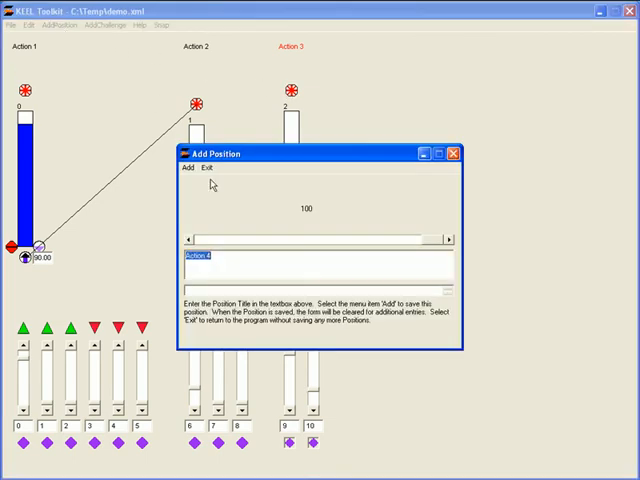
click(186, 168)
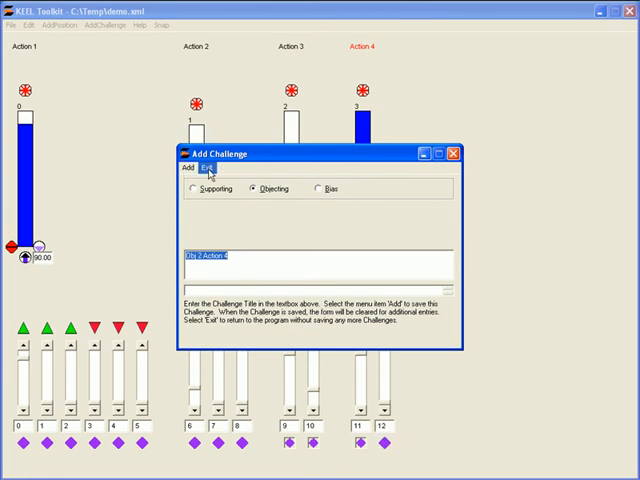
Step: Close the challenge form and raise supporting challenge 7 to boost Action 2
click(205, 167)
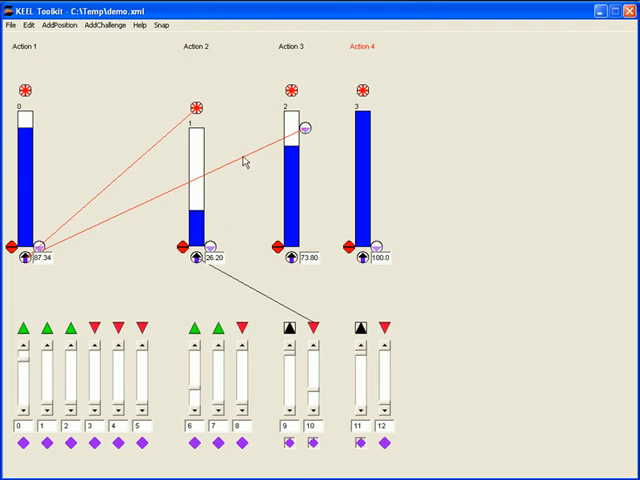
mouse_move(350, 302)
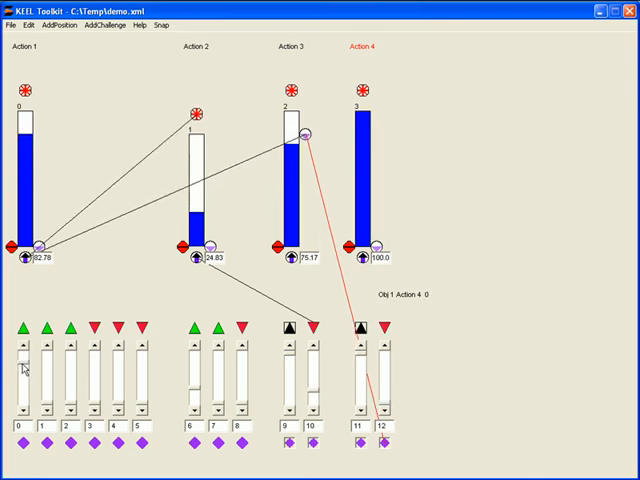
drag(221, 363, 221, 400)
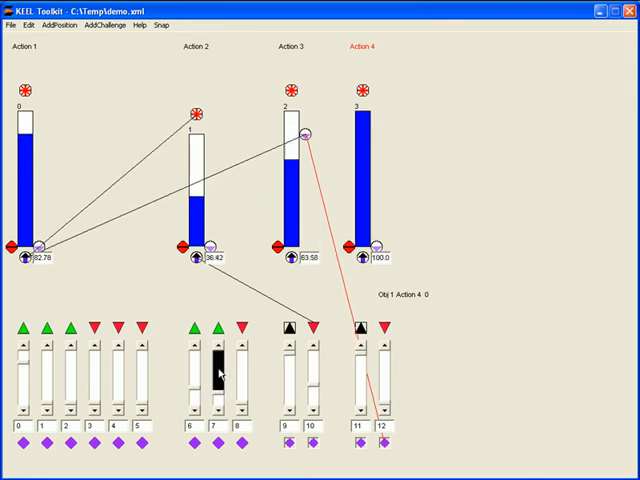